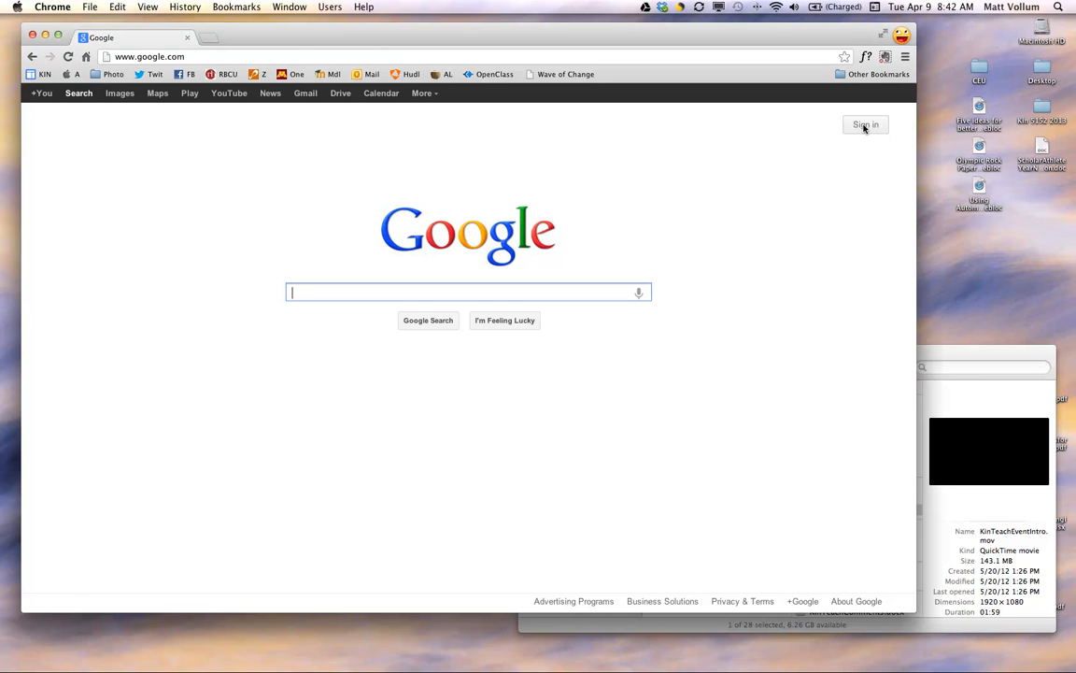
Sign in to the class Google account using the saved 'umn' email suggestion and its password.
click(863, 124)
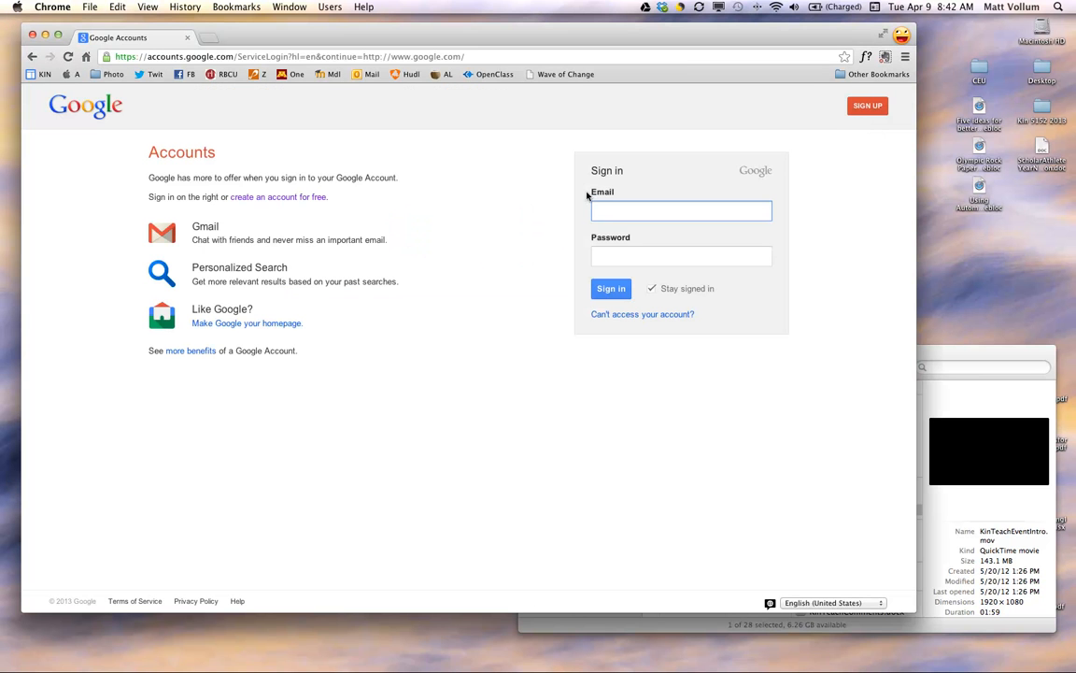
mouse_move(650, 170)
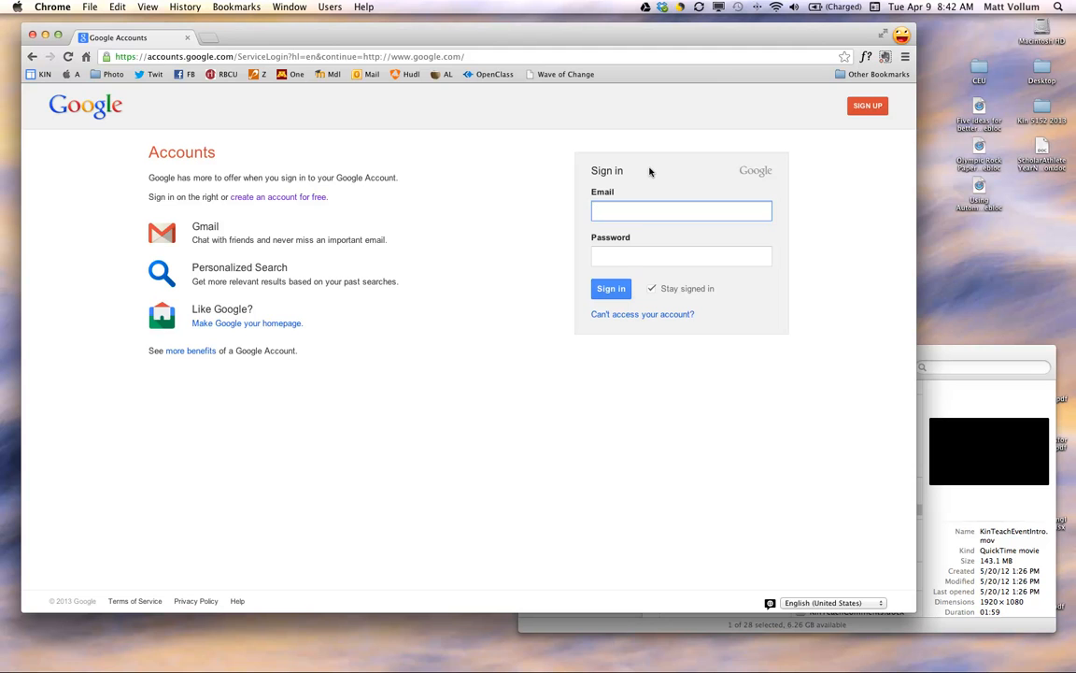
text(umnkinpublic)
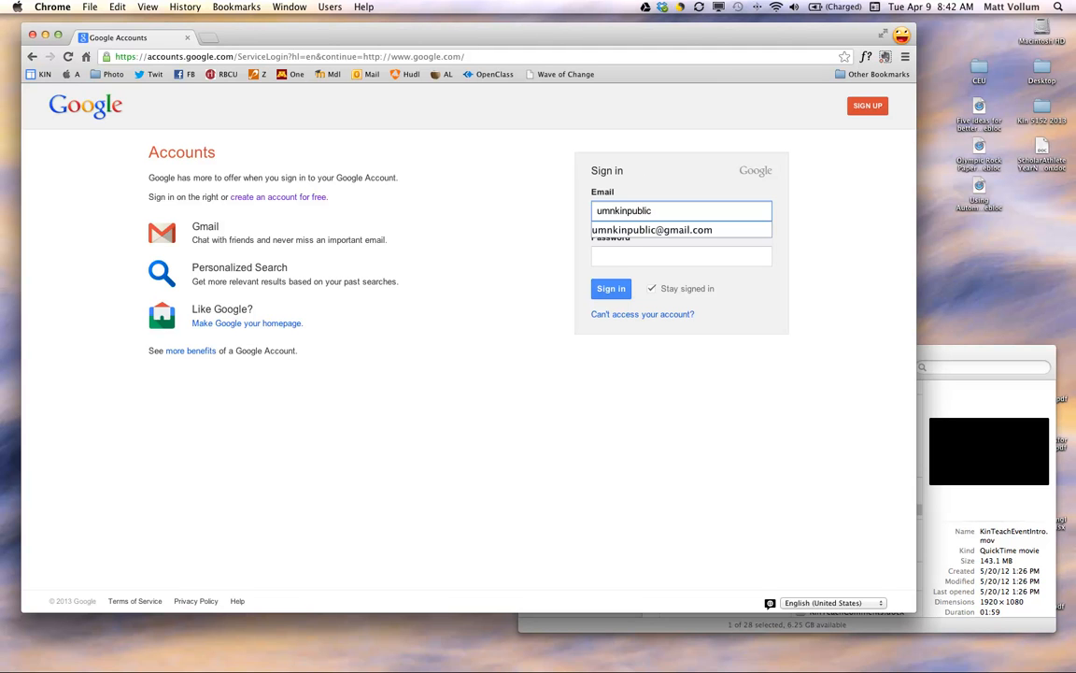
mouse_move(668, 232)
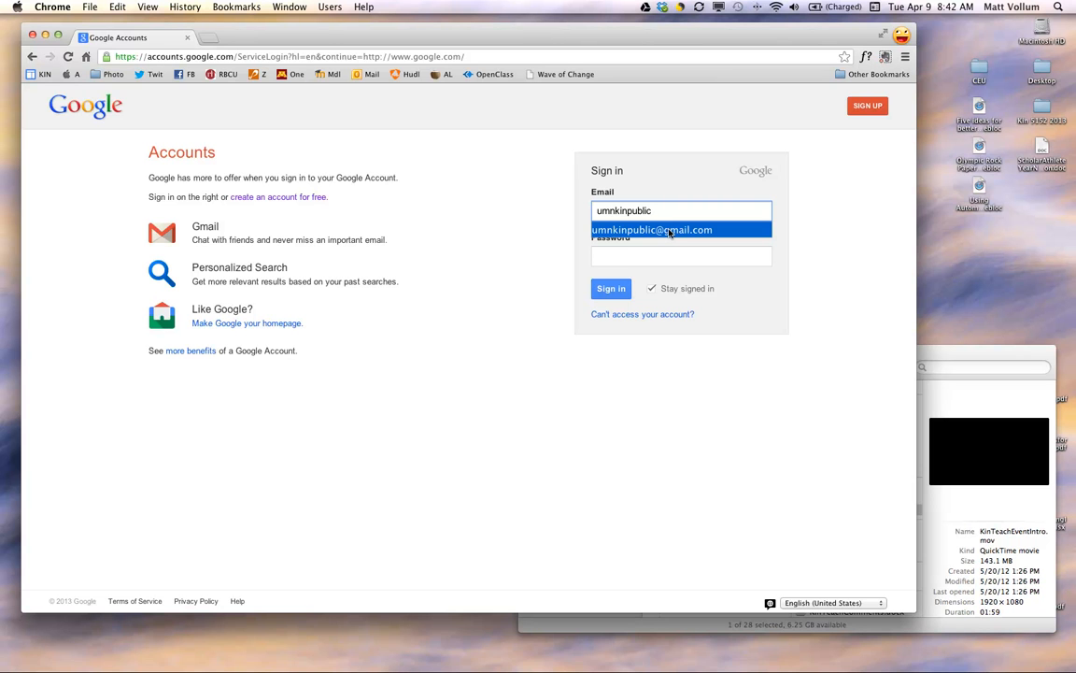
click(669, 230)
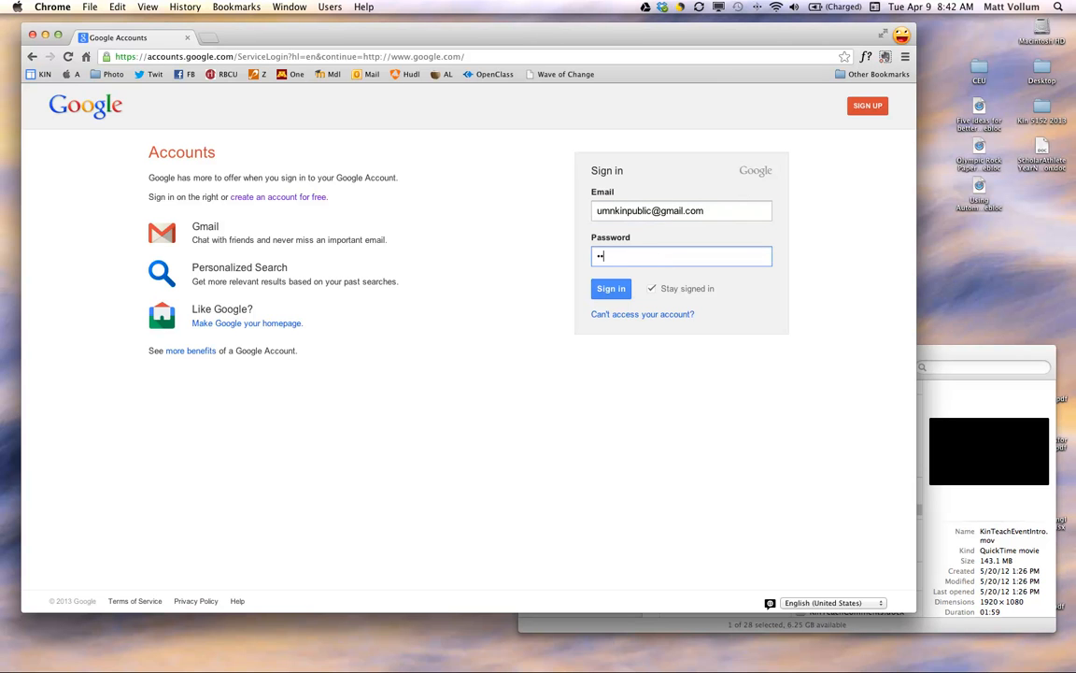
text(••••)
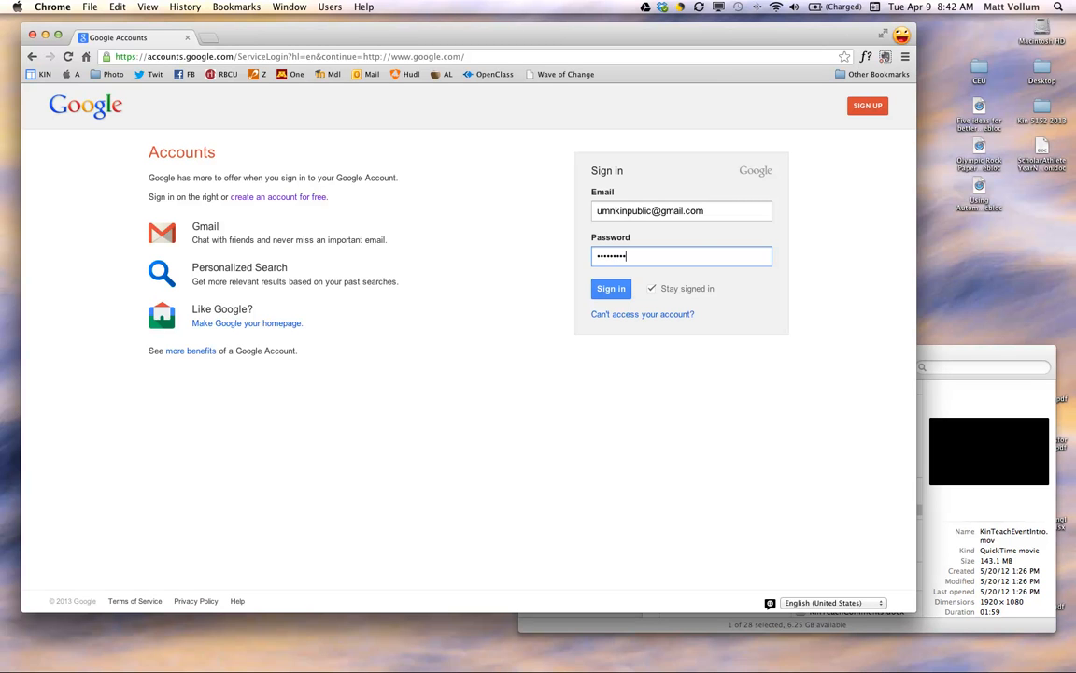
click(611, 288)
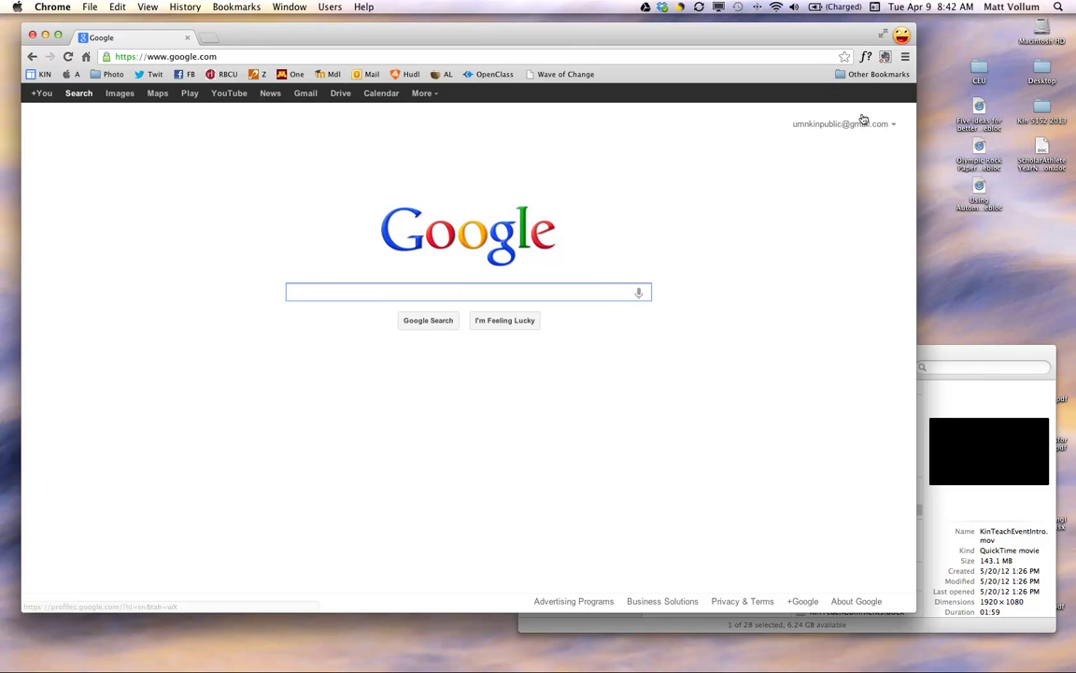
mouse_move(897, 137)
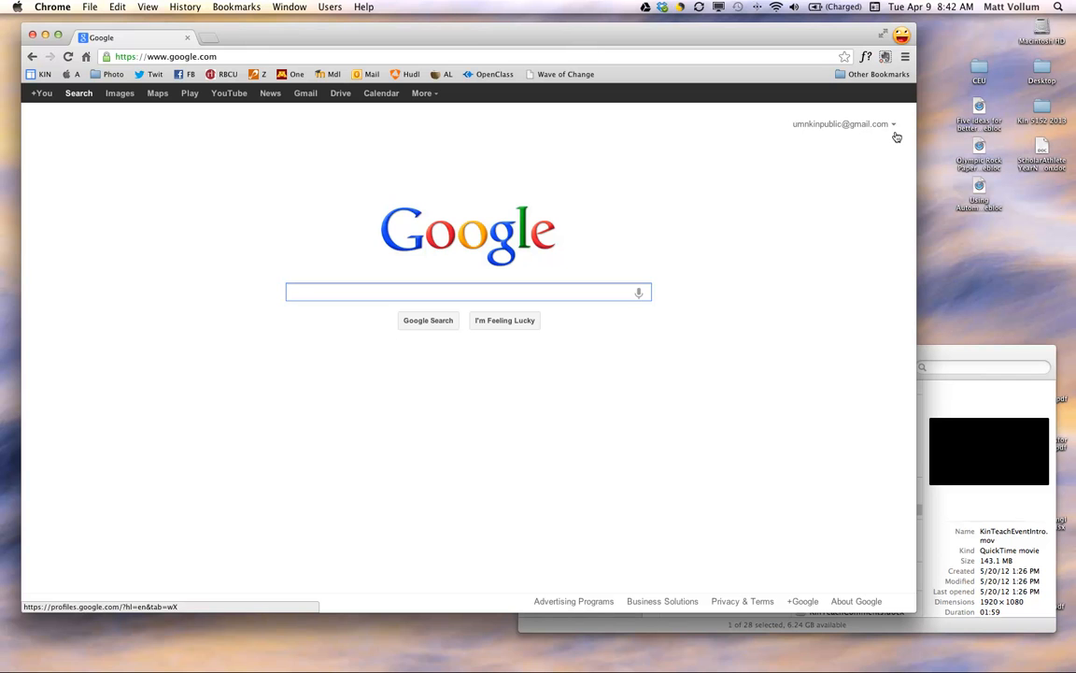
mouse_move(190, 93)
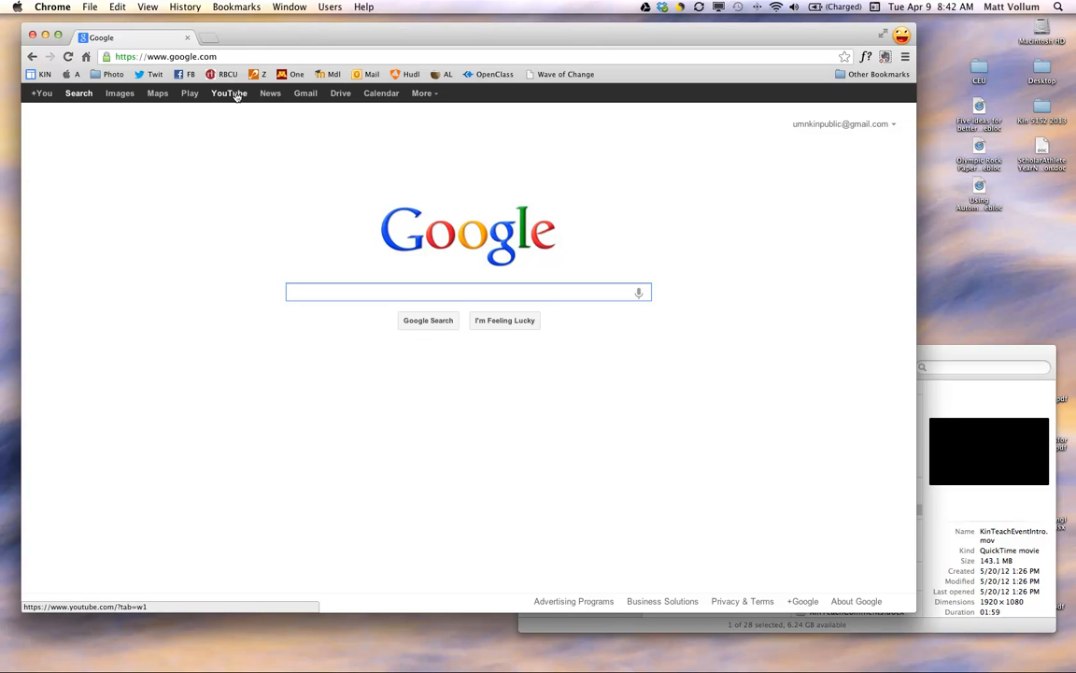
Go to YouTube from the Google bar and head to the video Upload page.
click(228, 93)
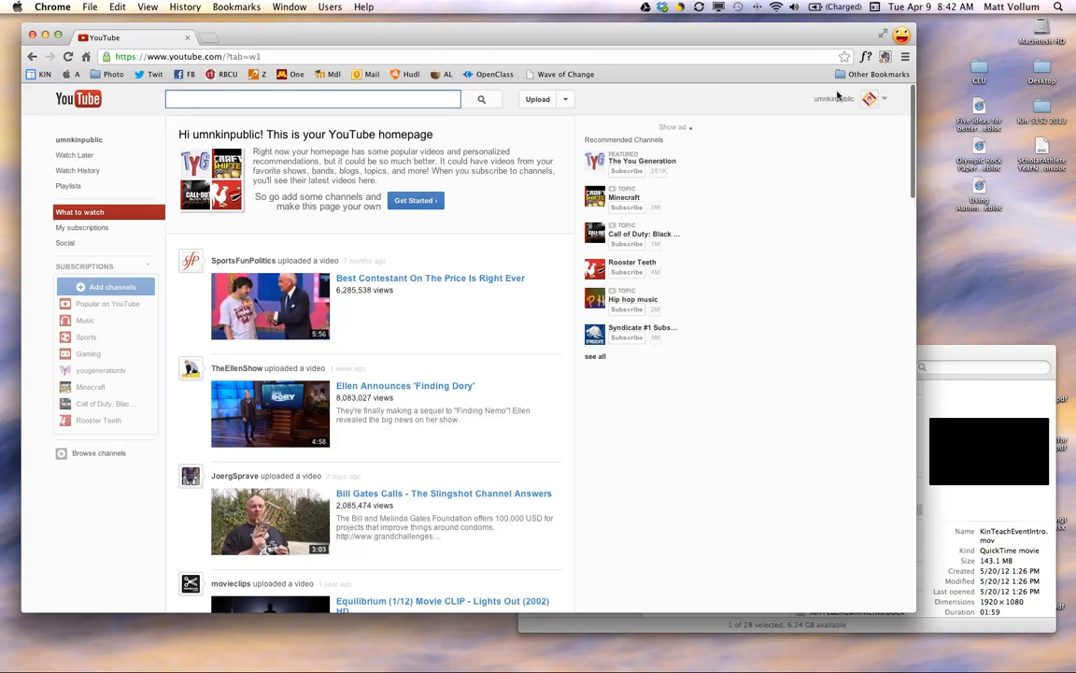
mouse_move(841, 124)
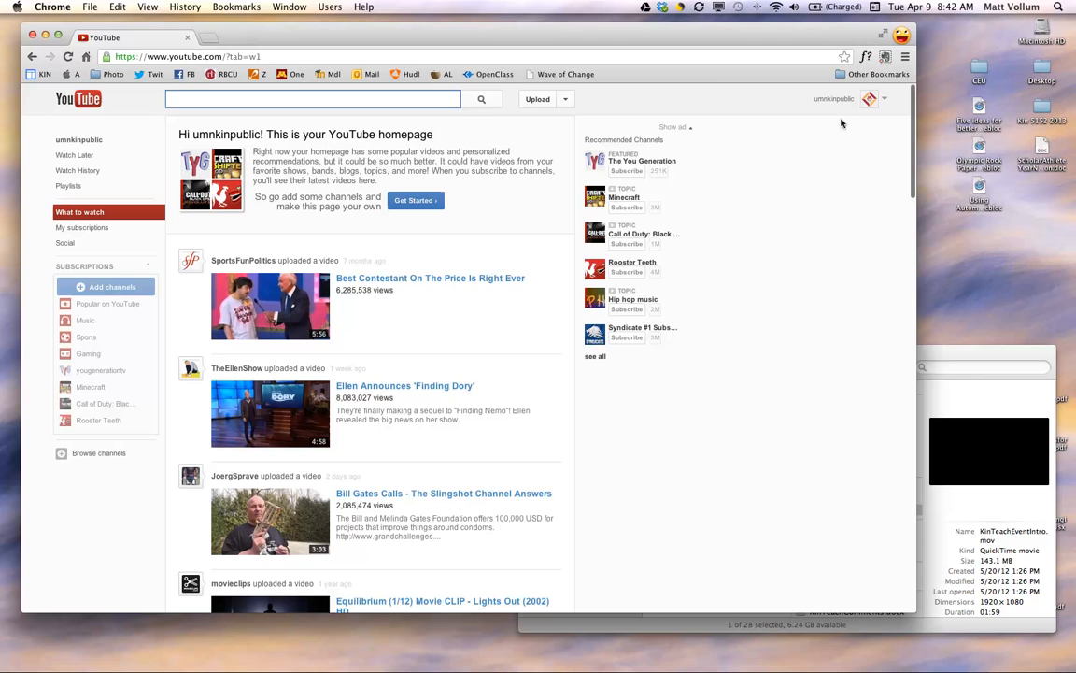
mouse_move(796, 84)
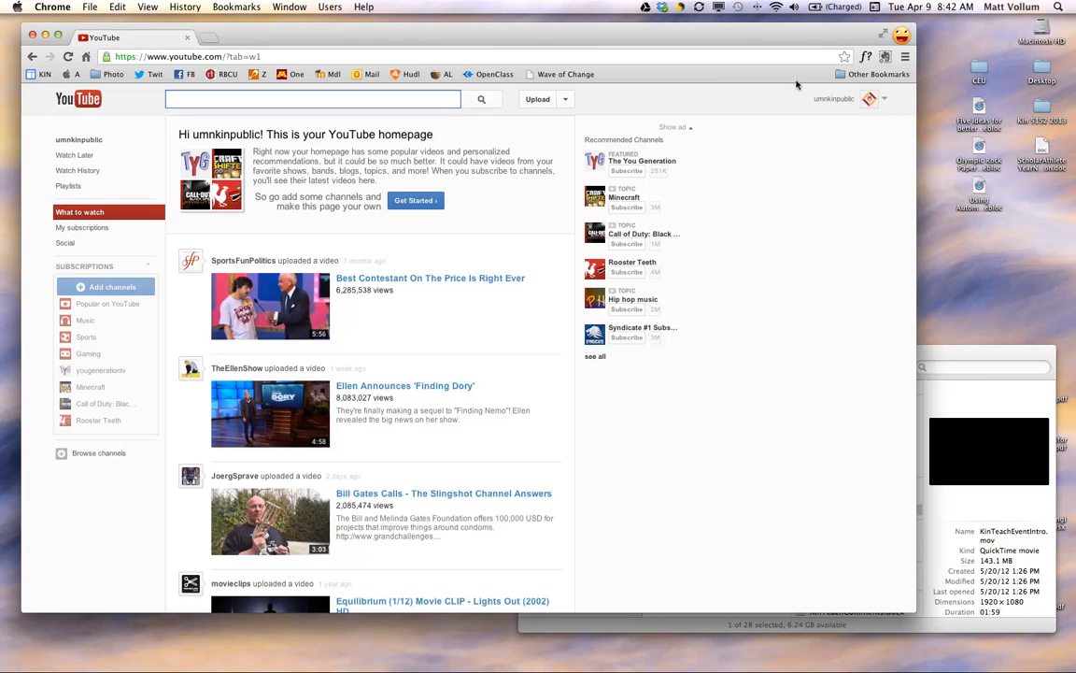
mouse_move(833, 110)
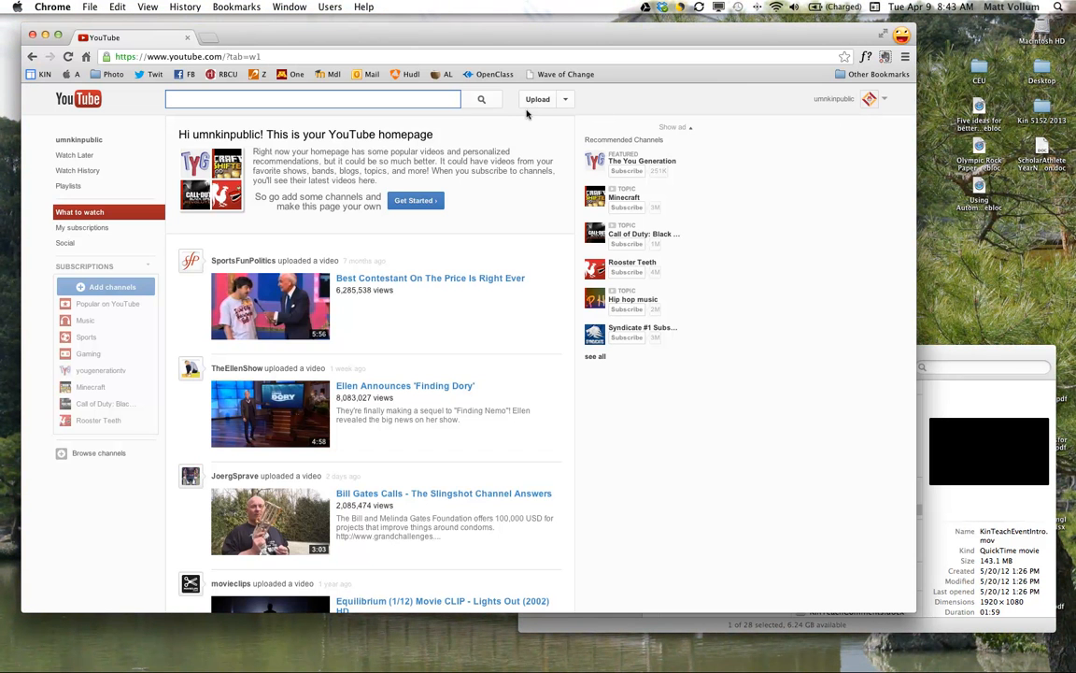
click(538, 99)
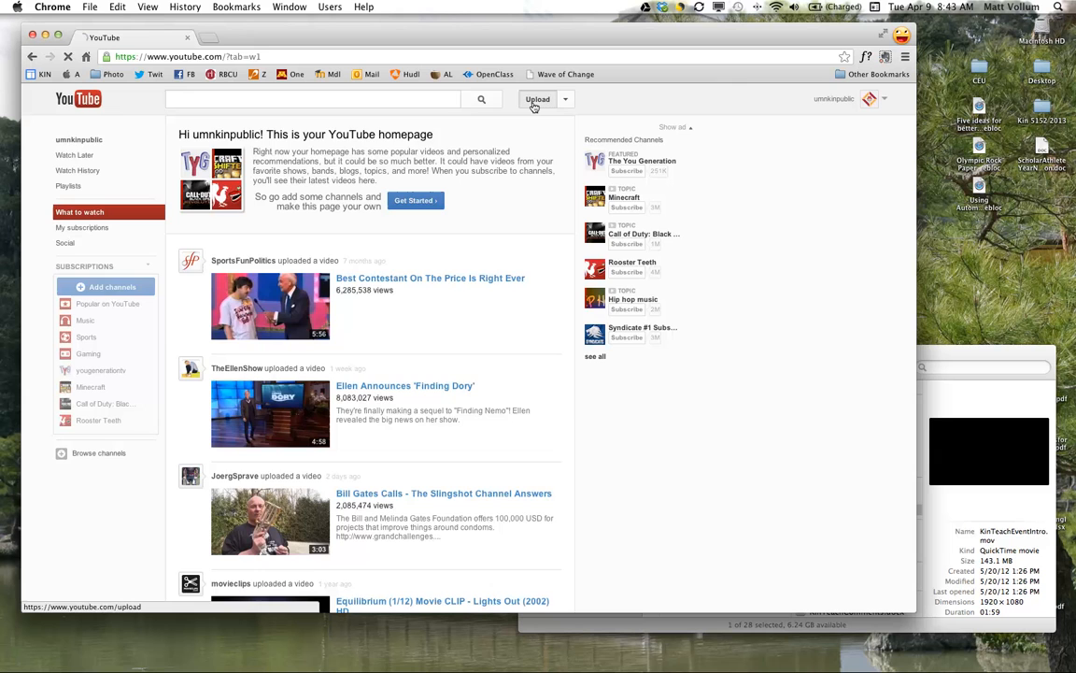
Drop KinTeachEventIntro.mov from Finder into the upload area to start uploading it.
click(538, 99)
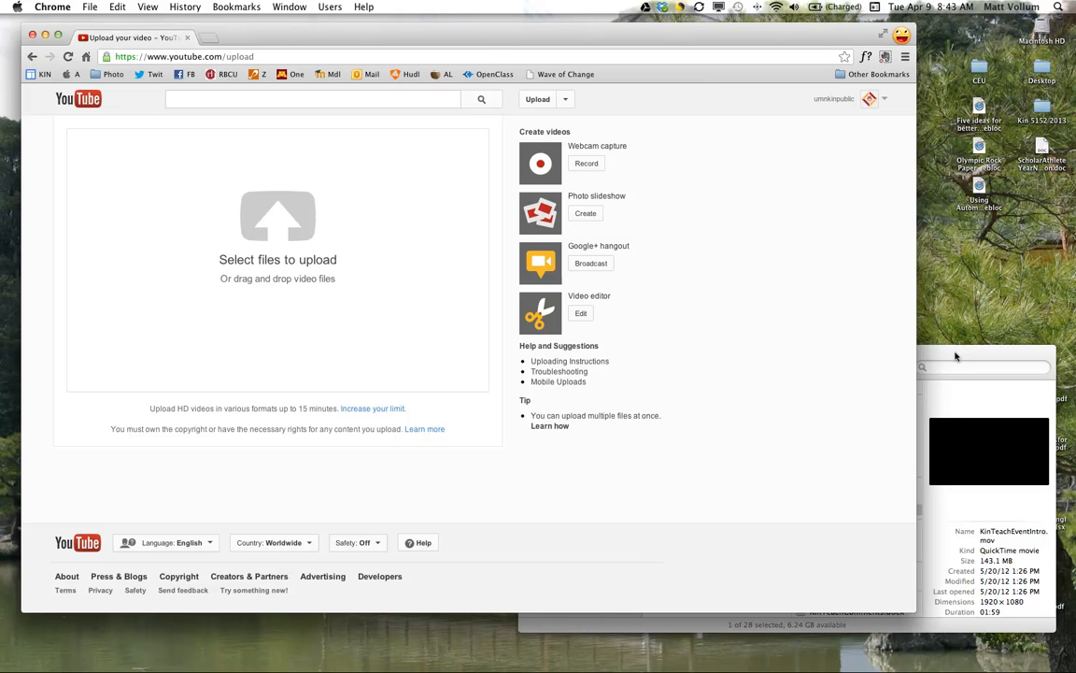
click(853, 509)
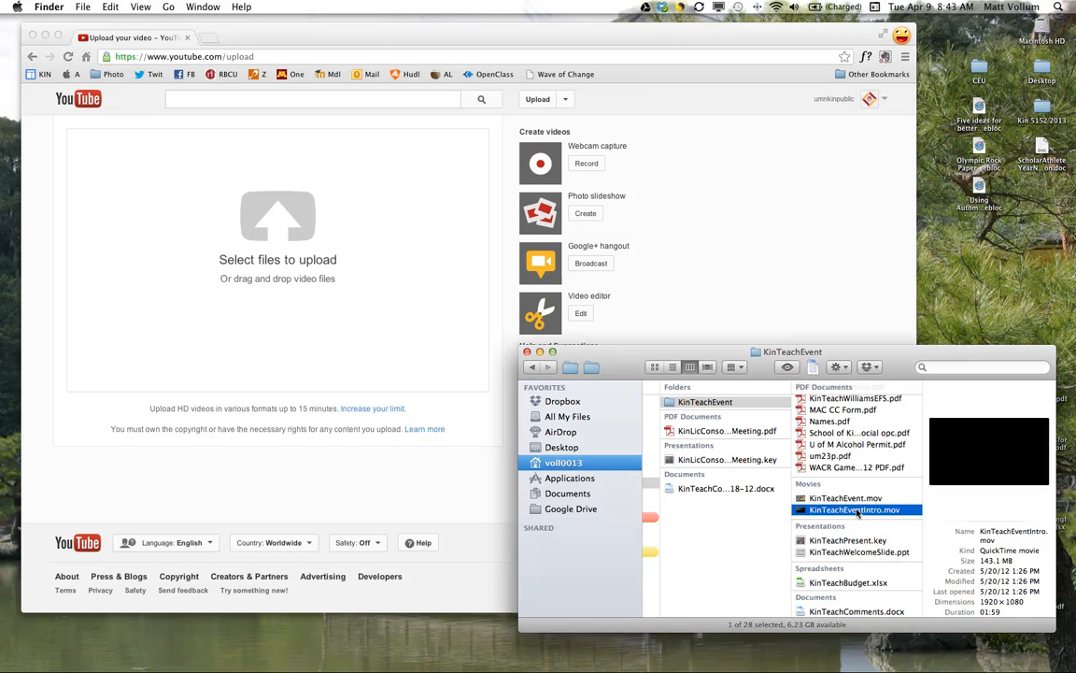
drag(855, 508, 295, 239)
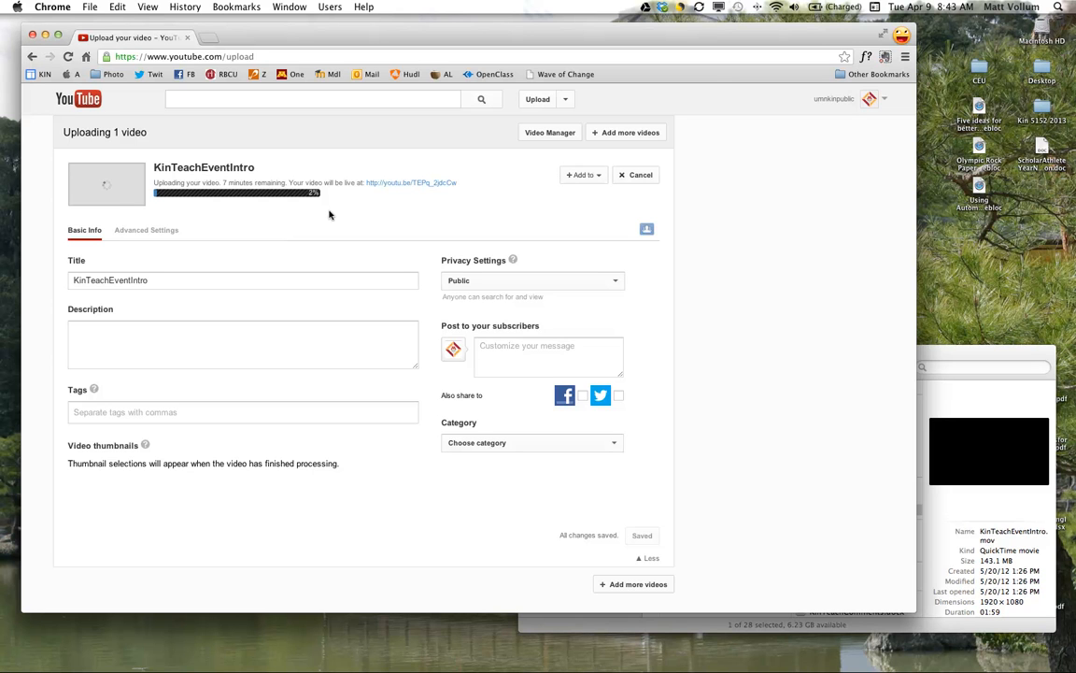
mouse_move(409, 203)
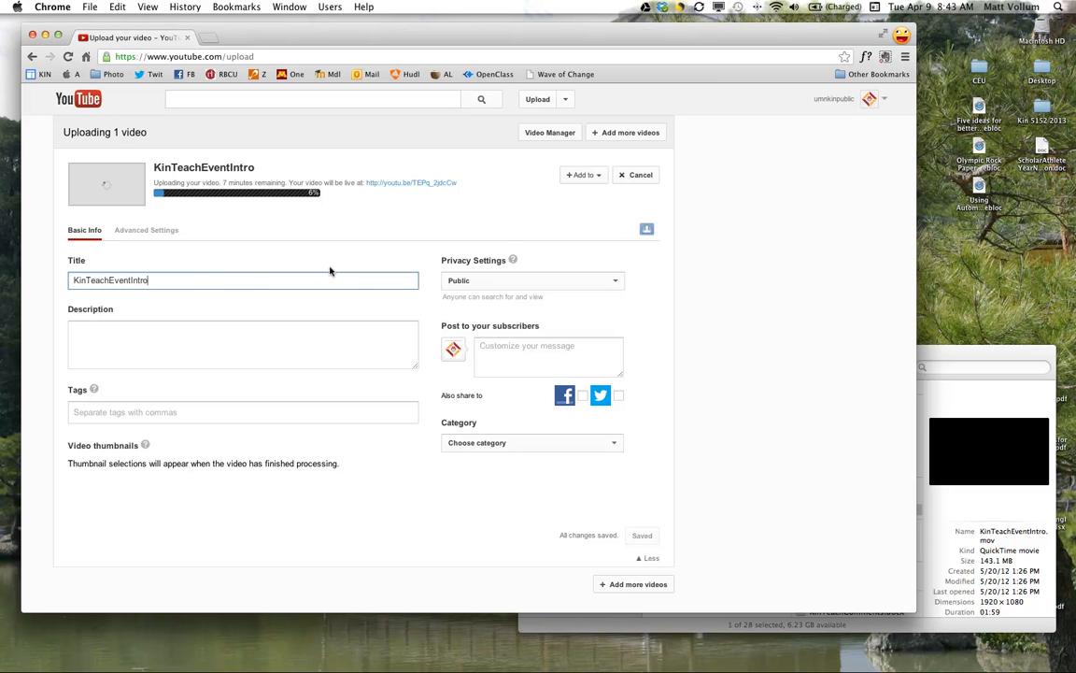
Change the video title to KinTeachEventIntro-Vollum and save it.
text(-Vol)
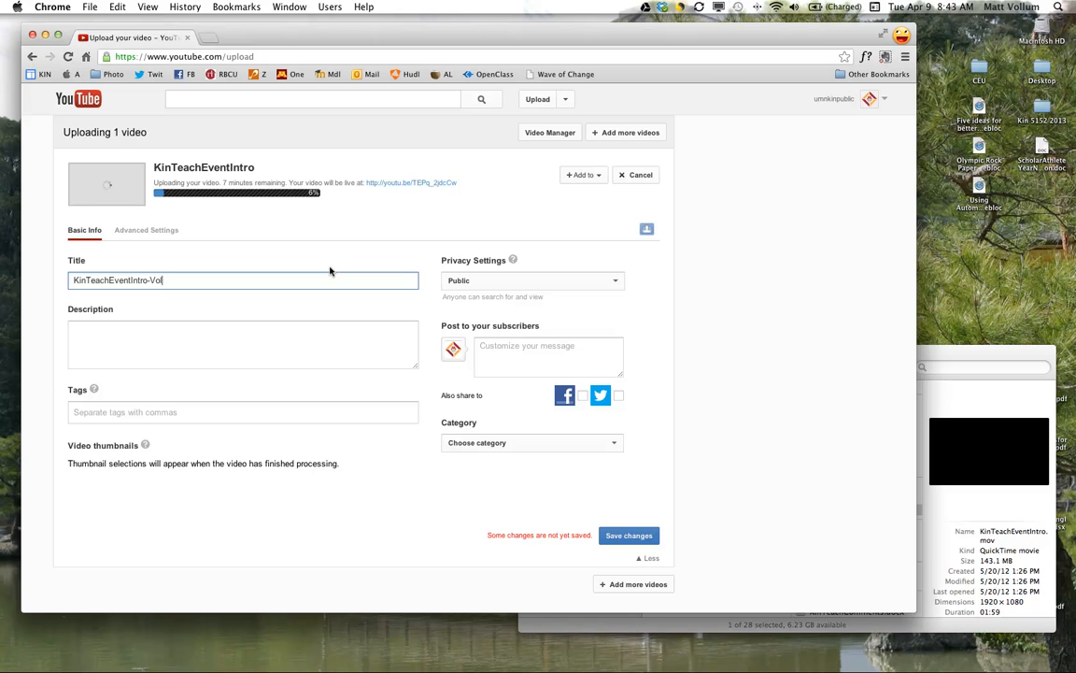
text(lum)
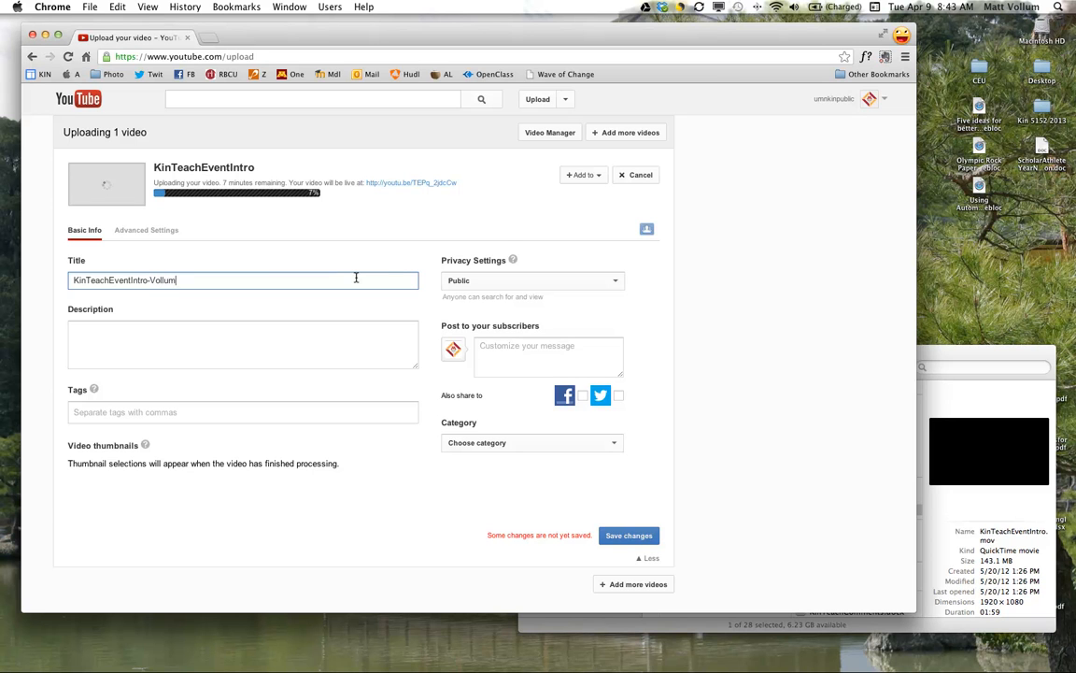
click(628, 534)
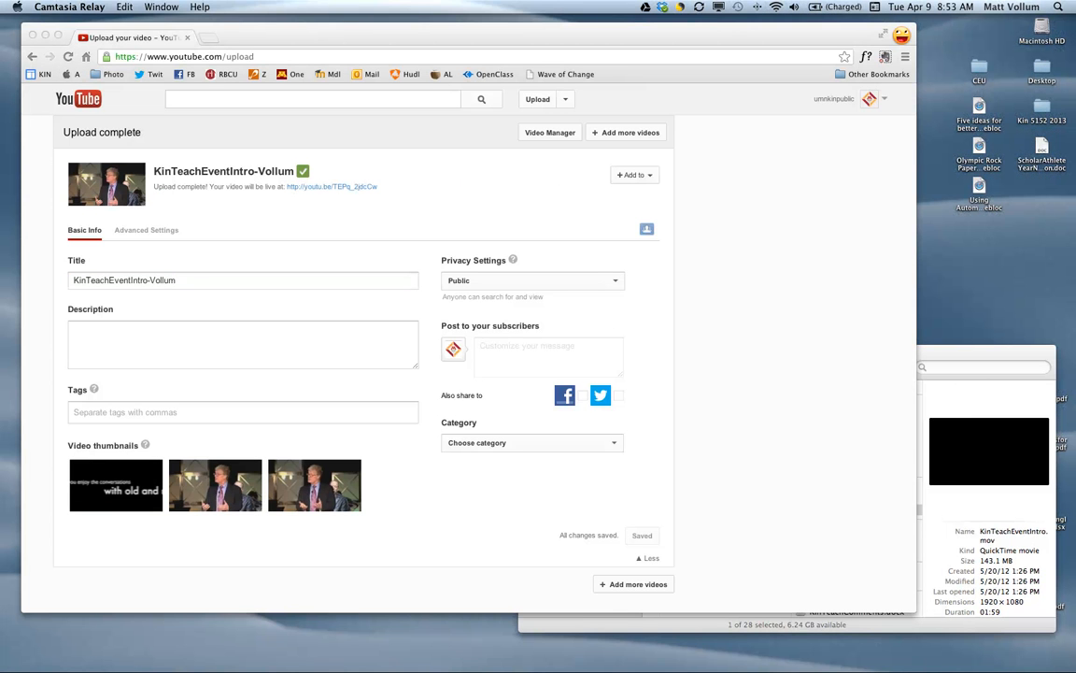
mouse_move(110, 102)
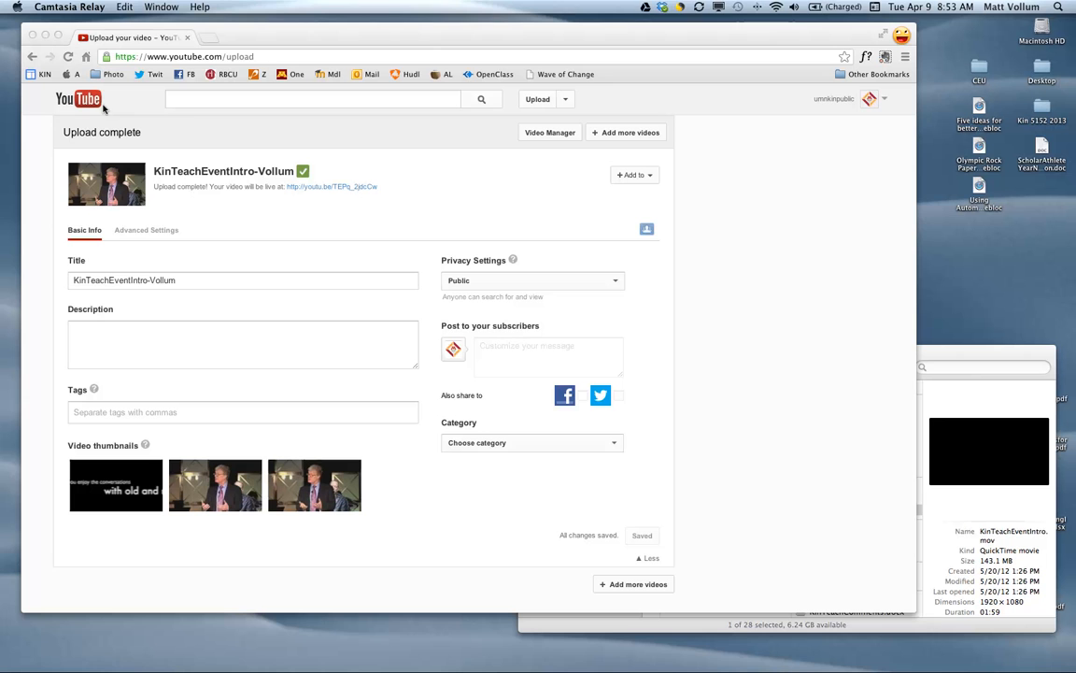
mouse_move(258, 190)
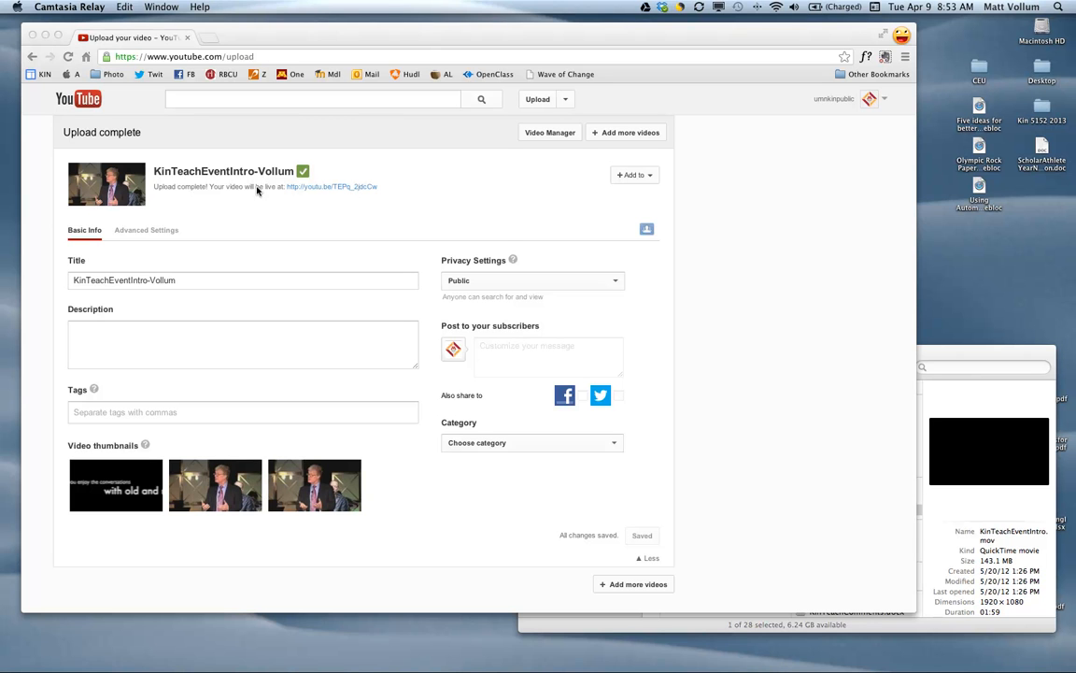
mouse_move(493, 433)
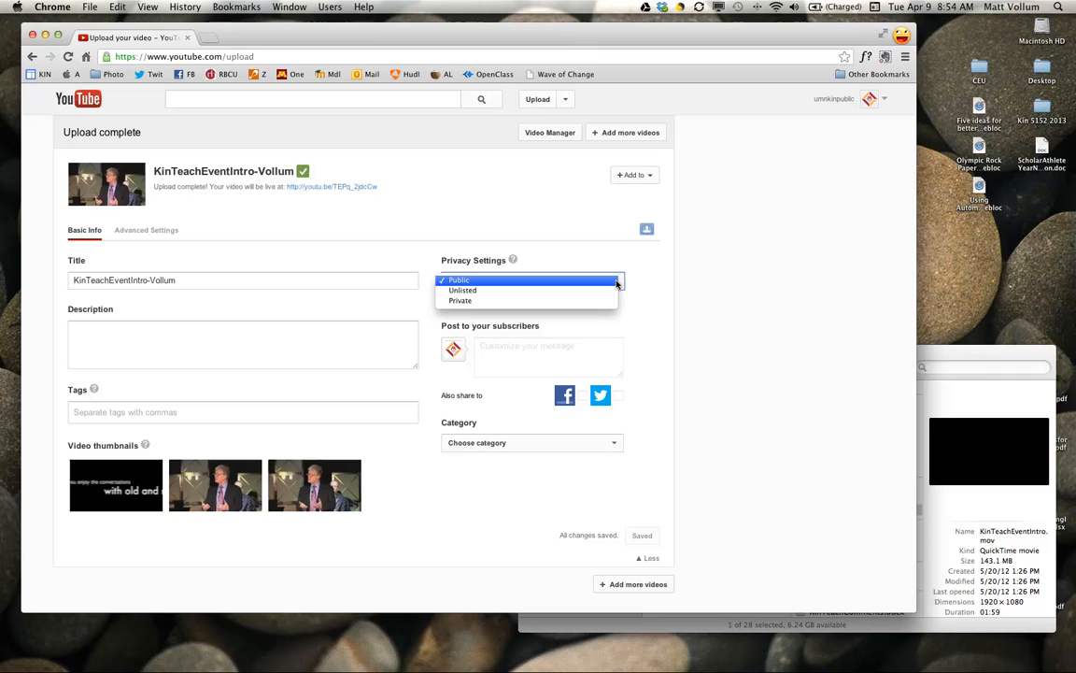
Set the video's privacy to Private and save the change.
click(460, 298)
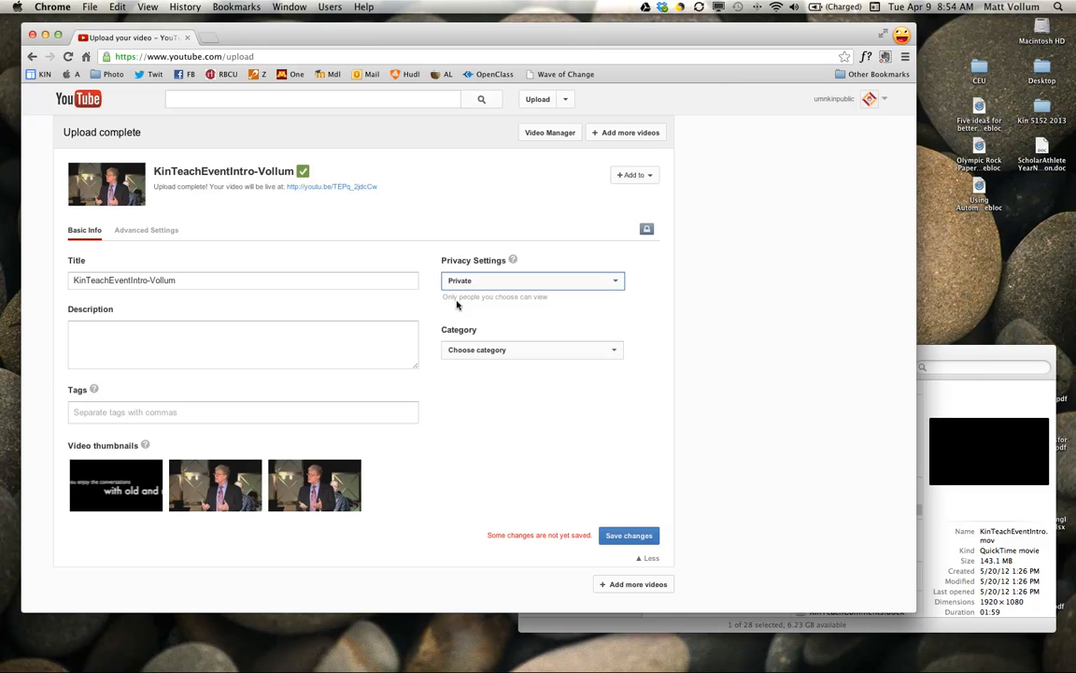
click(627, 535)
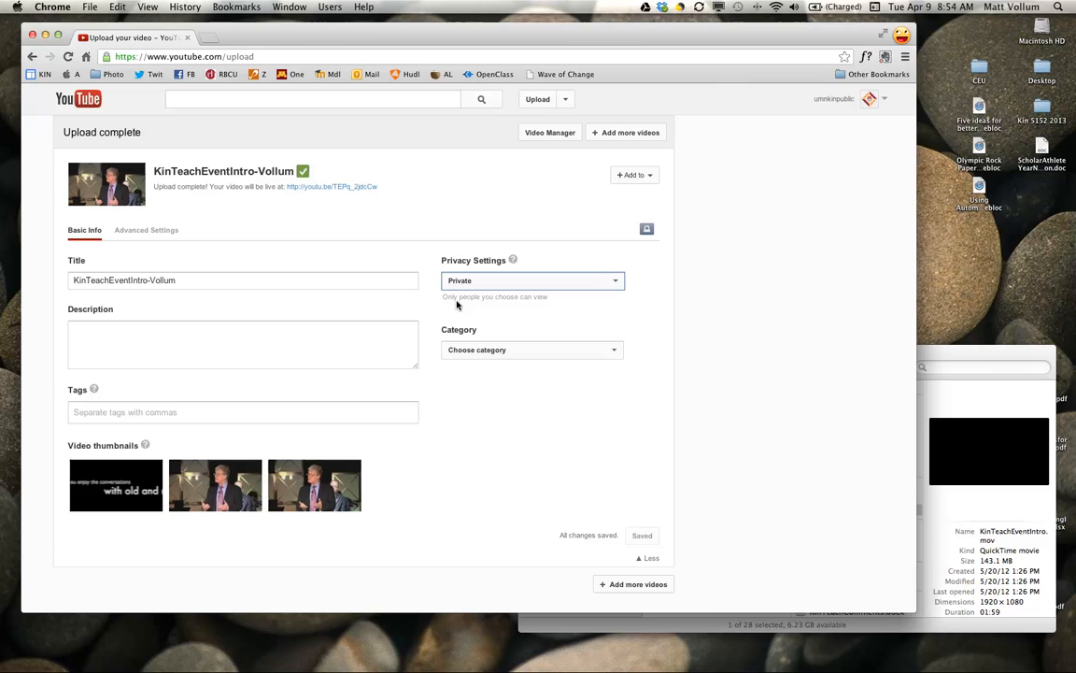
mouse_move(598, 456)
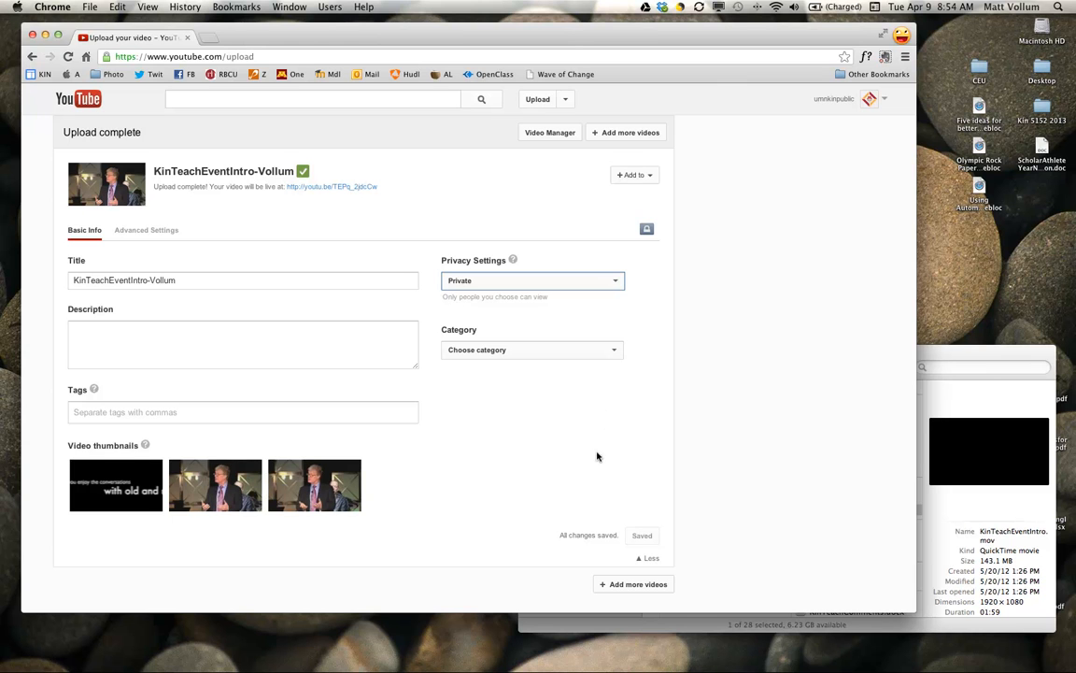
mouse_move(546, 134)
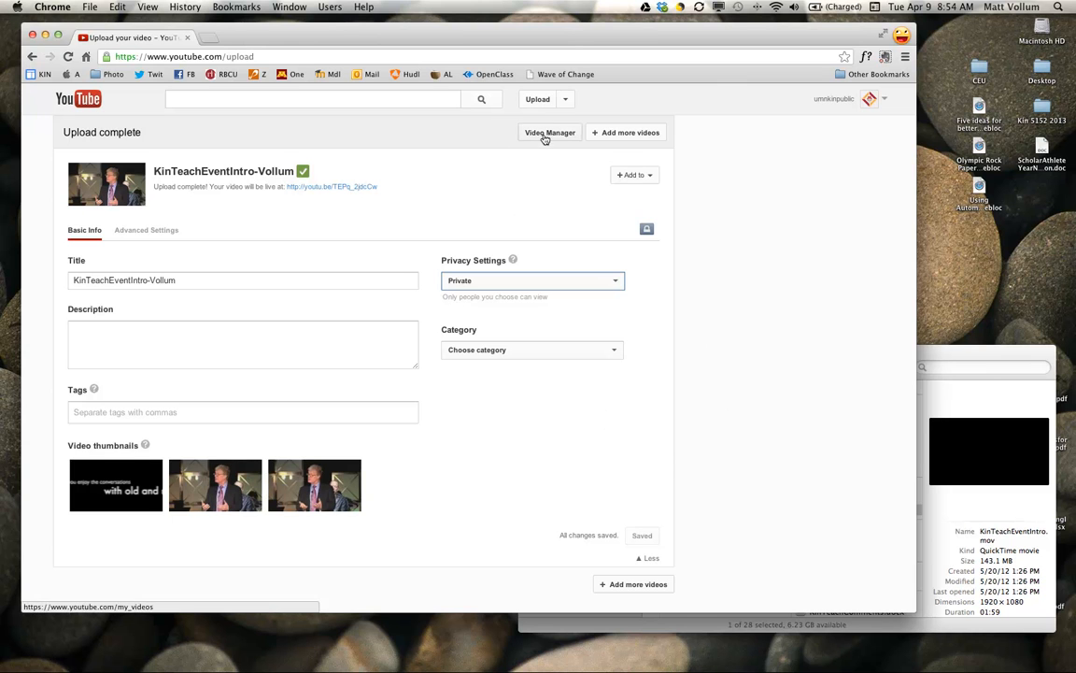
Show the Video Manager Uploads list with the KinTeachEventIntro-Vollum video.
click(550, 131)
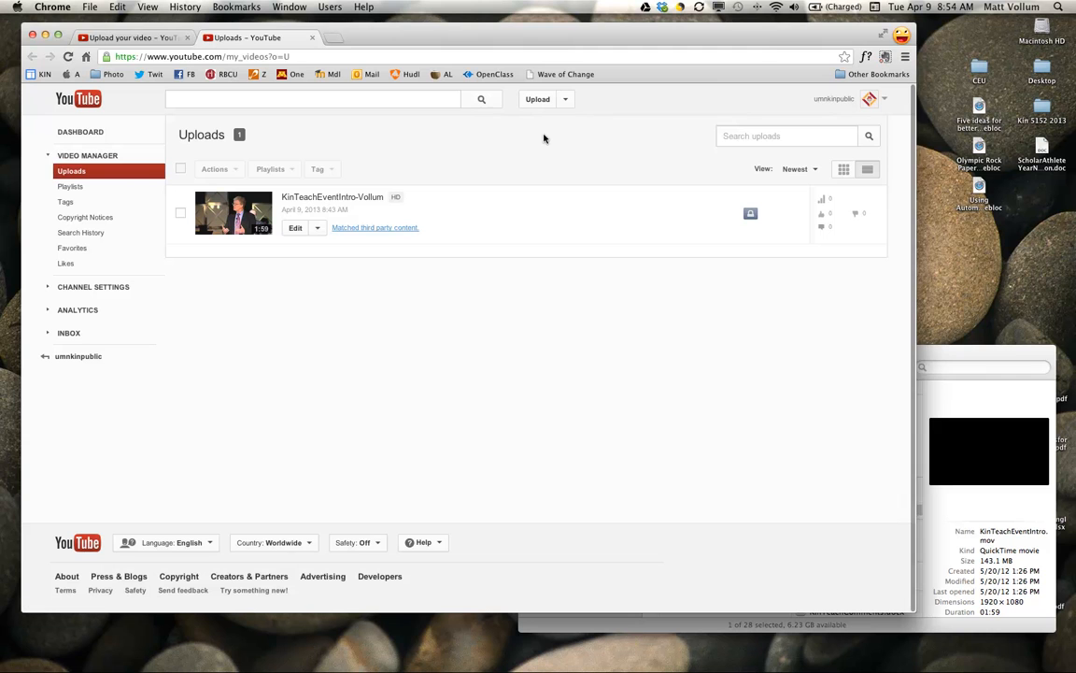
mouse_move(233, 213)
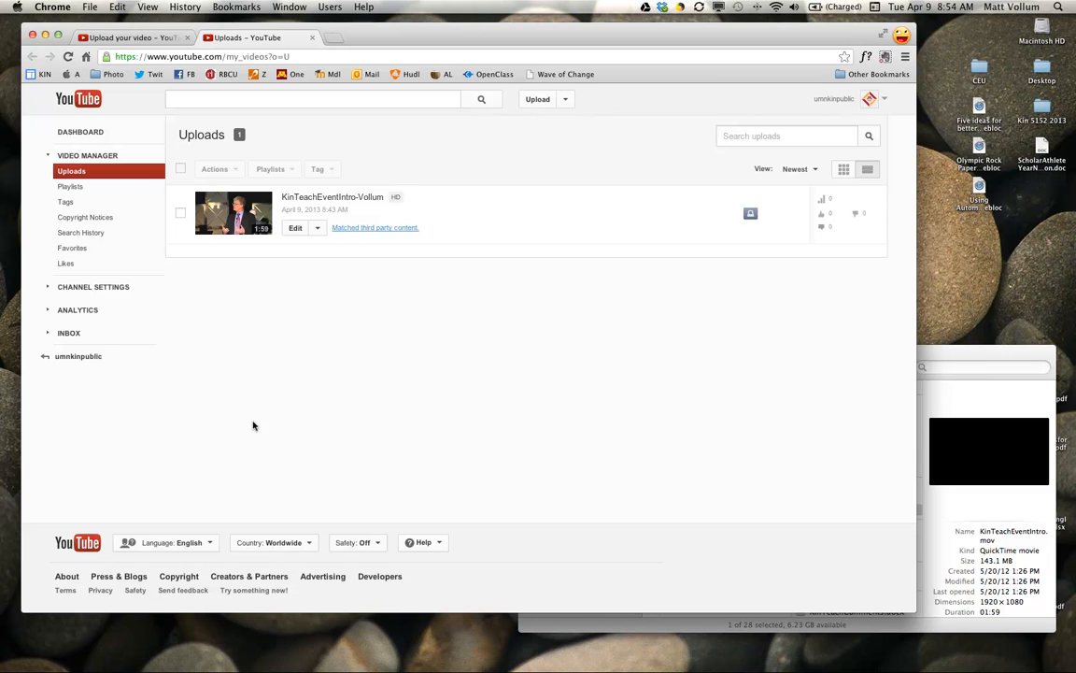
mouse_move(250, 278)
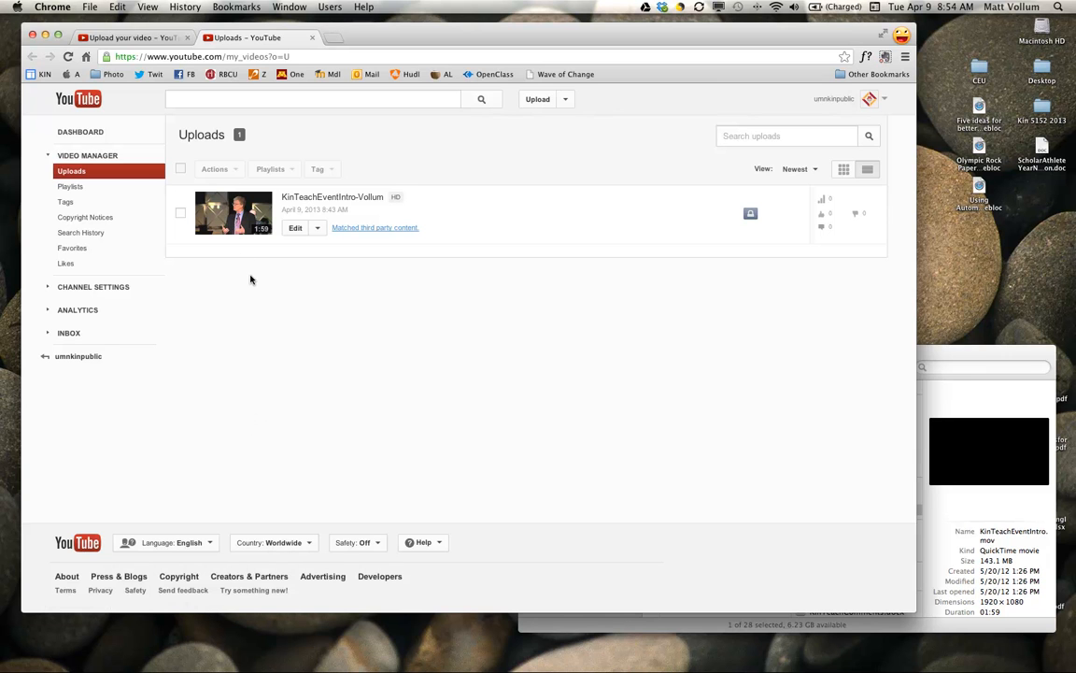